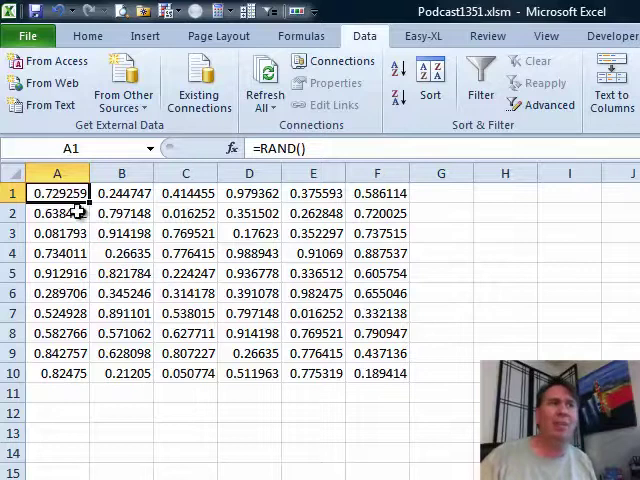
- Select A1:F10, then use Go To Special to keep only the formula cells selected
{"action": "left_click_drag", "start_coordinate": [57, 193], "coordinate": [377, 353]}
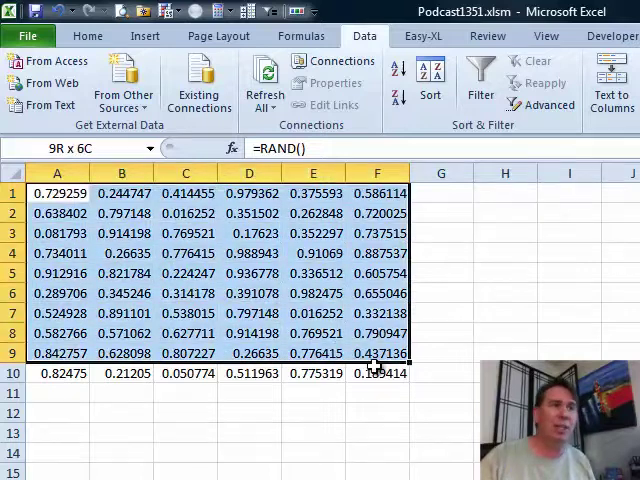
{"action": "key", "text": "f5"}
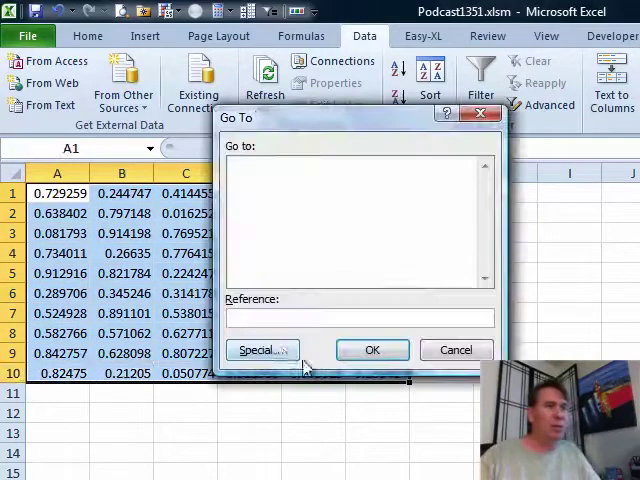
{"action": "left_click", "coordinate": [262, 349]}
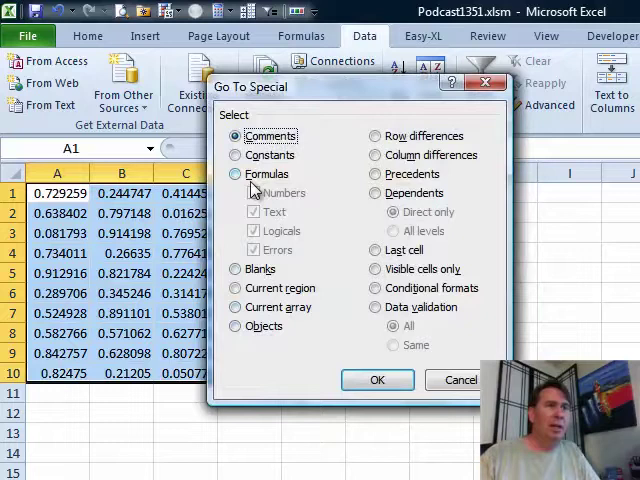
{"action": "left_click", "coordinate": [377, 379]}
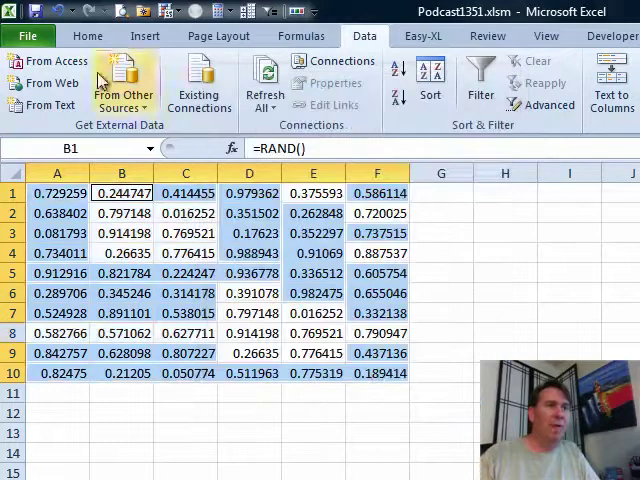
{"action": "left_click", "coordinate": [87, 35]}
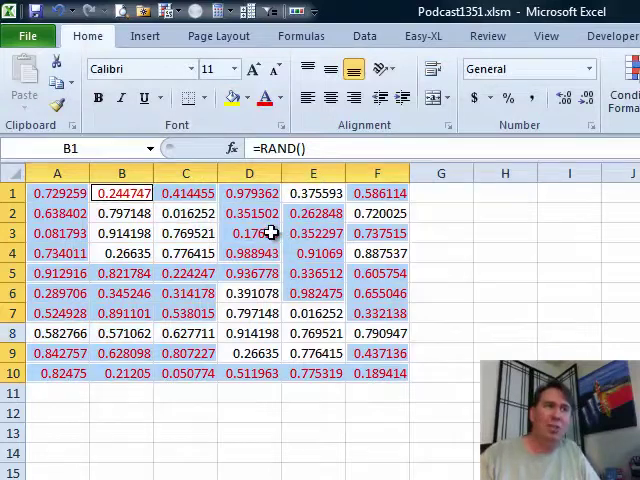
- Apply red font colour to the selected formula cells in the grid
{"action": "left_click", "coordinate": [248, 233]}
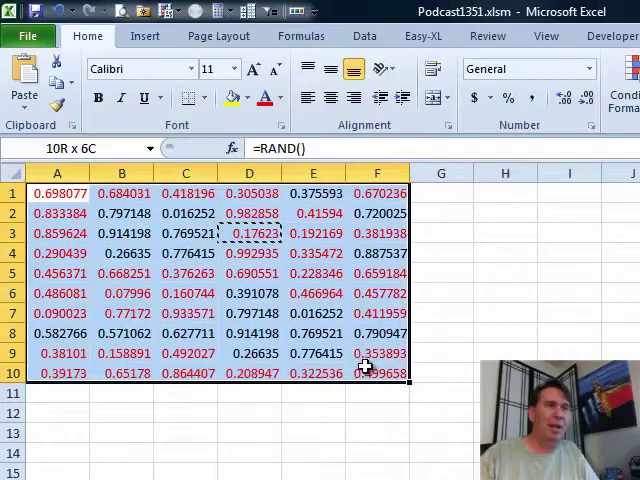
{"action": "left_click", "coordinate": [281, 98]}
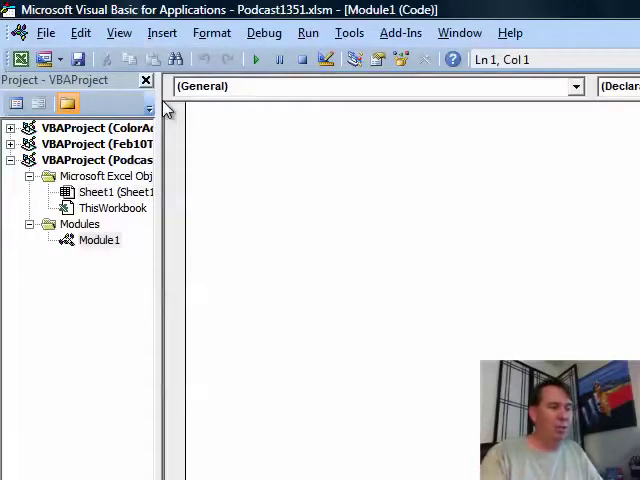
- Write Function HF(MyCell) with the body HF = MyCell.HasFormula in Module1
{"action": "type", "text": "Function H"}
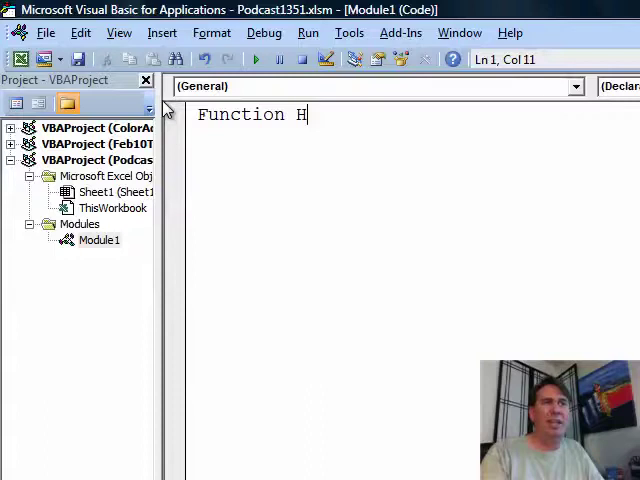
{"action": "type", "text": "F(MyCell"}
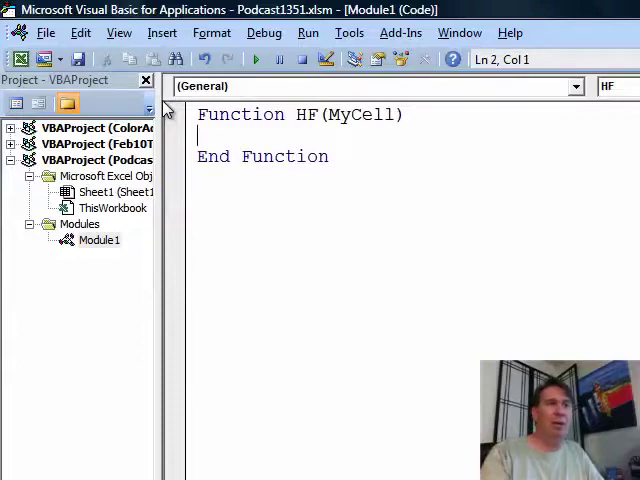
{"action": "type", "text": "HF ="}
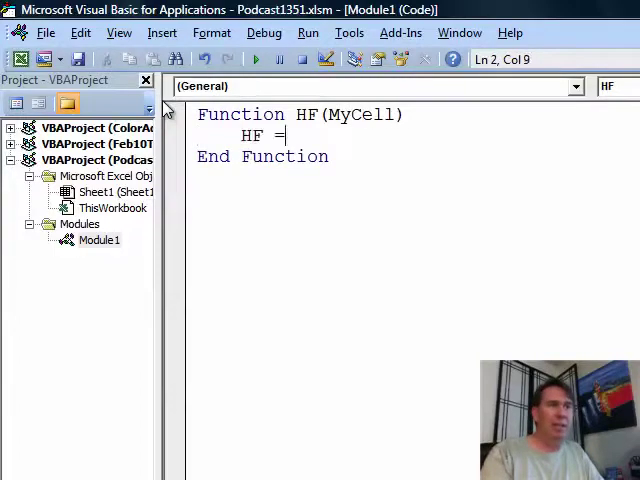
{"action": "type", "text": "MyCell"}
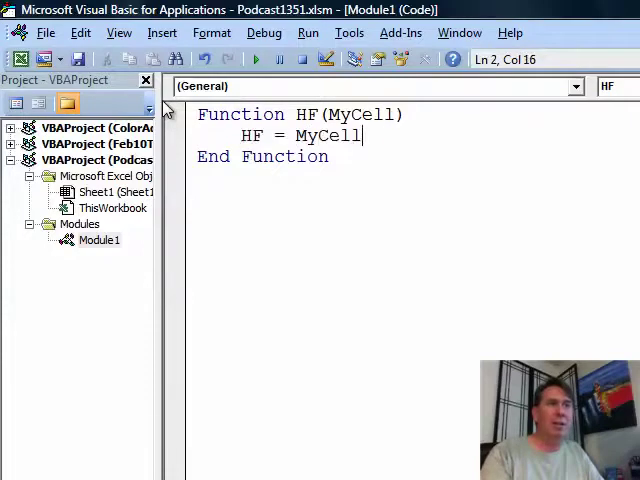
{"action": "type", "text": ".Has"}
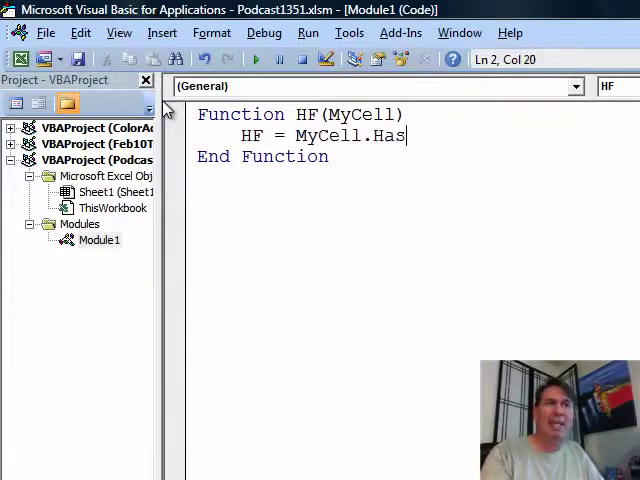
{"action": "type", "text": "Formula"}
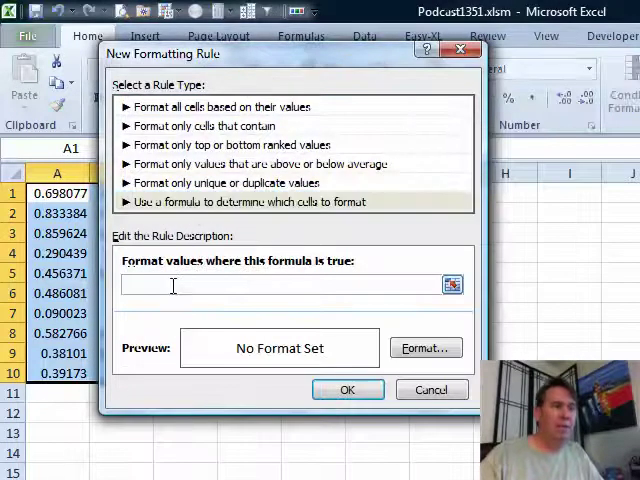
- Enter =HF(A1) as the new conditional formatting rule's formula
{"action": "type", "text": "HF("}
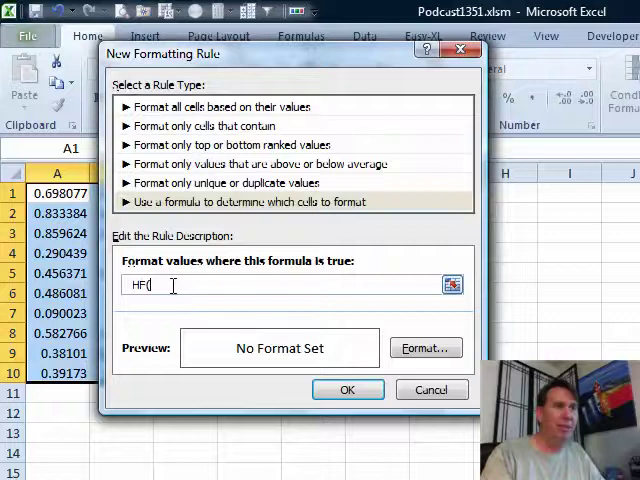
{"action": "type", "text": "A1"}
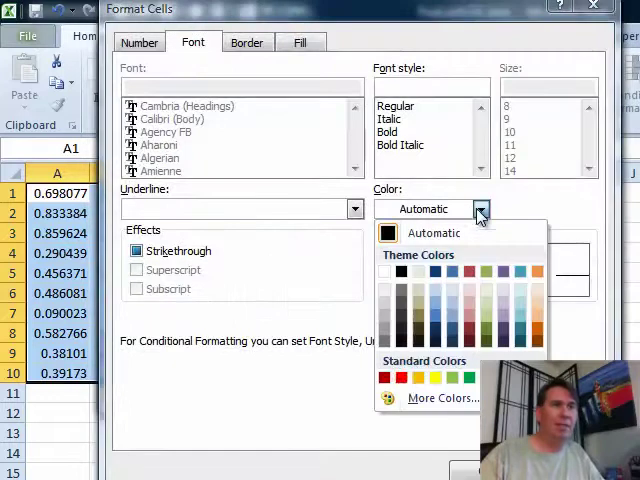
- Choose red as the HF rule's font colour
{"action": "left_click", "coordinate": [383, 378]}
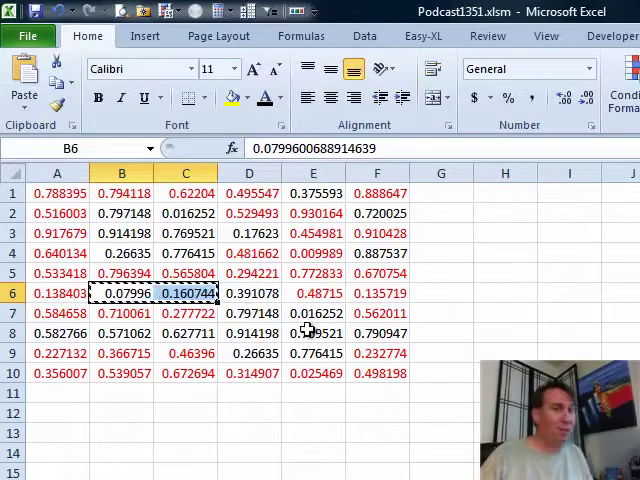
{"action": "mouse_move", "coordinate": [489, 35]}
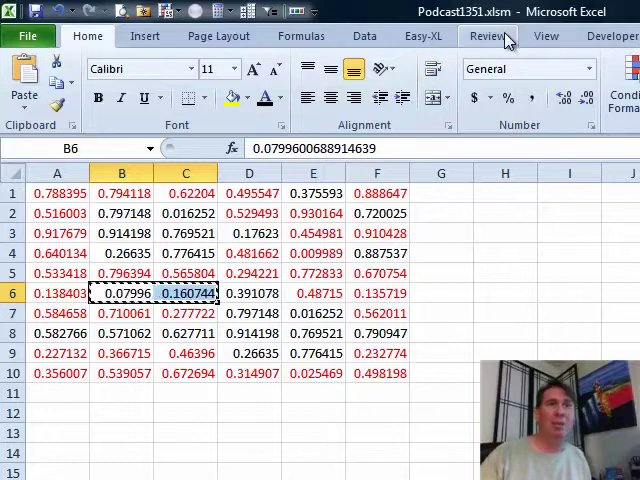